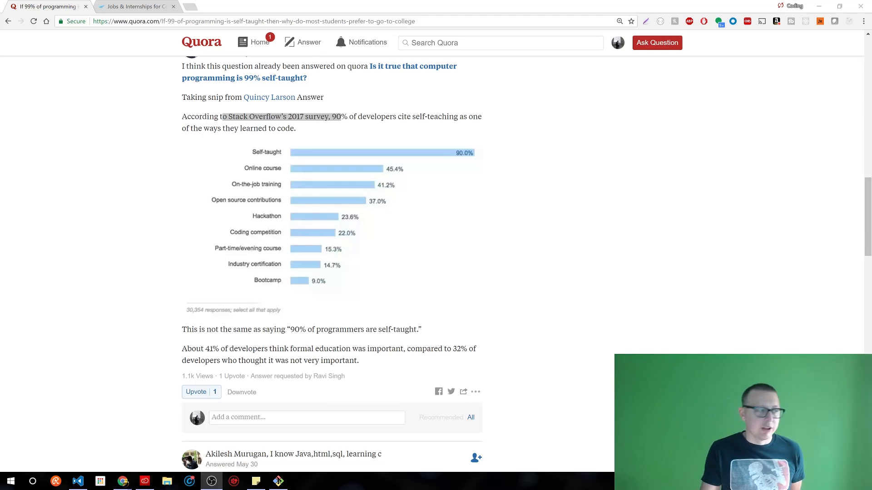
mouse_move(697, 234)
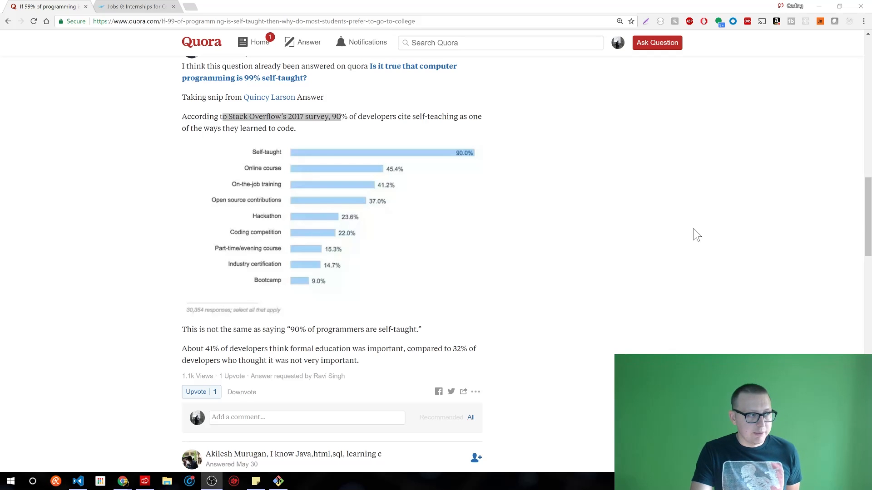